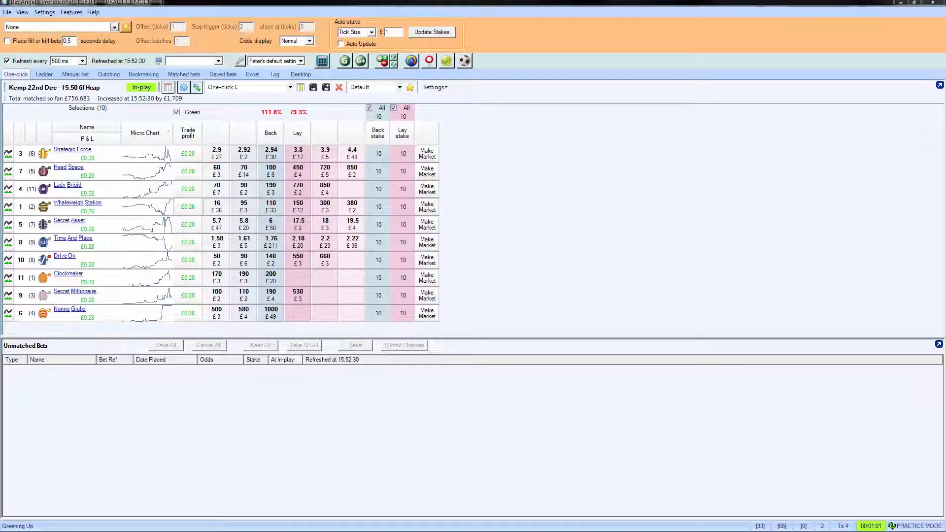
mouse_move(427, 189)
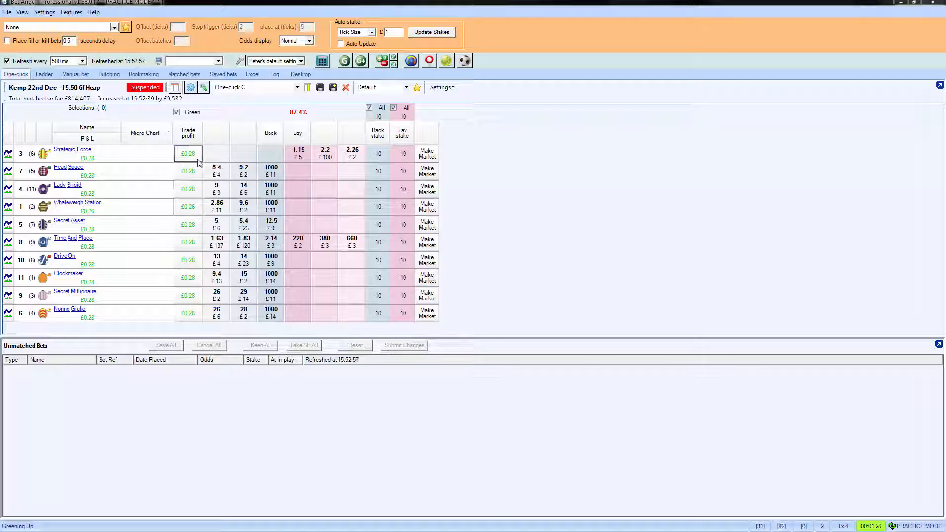
mouse_move(187, 153)
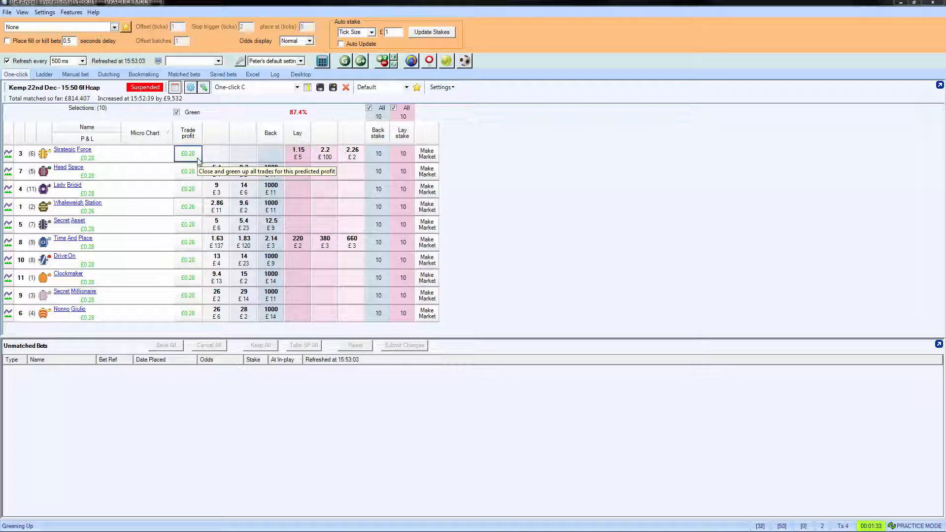
Switch the one-click grid to the Wolverhampton 16:10 market via Select Market, then close the selector.
left_click(7, 12)
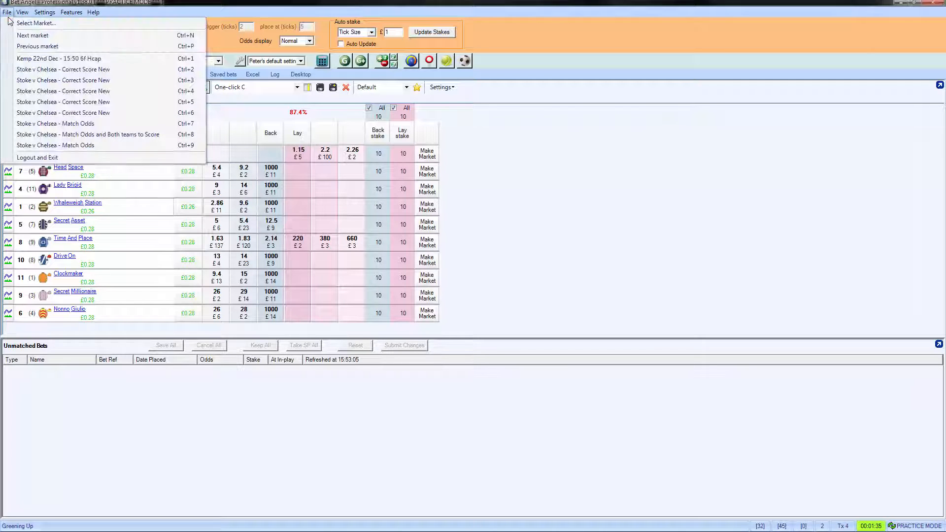
left_click(36, 23)
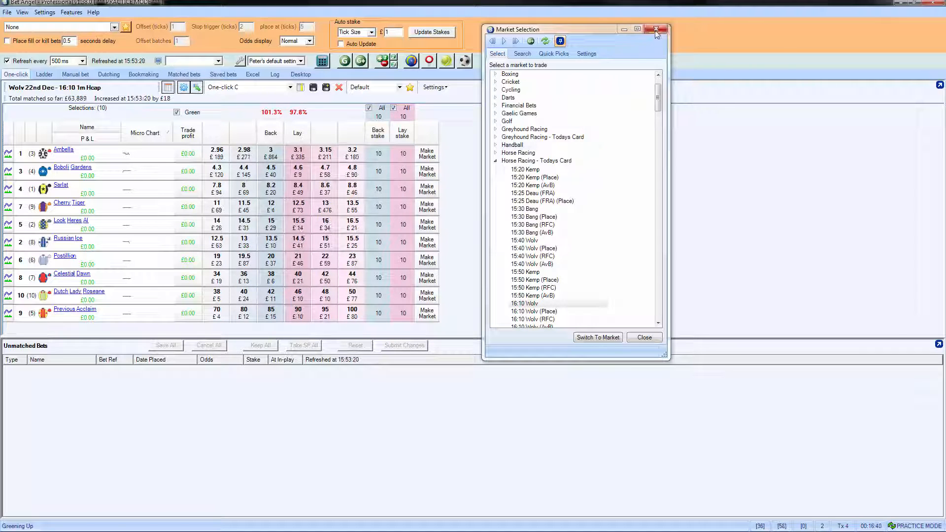
left_click(656, 29)
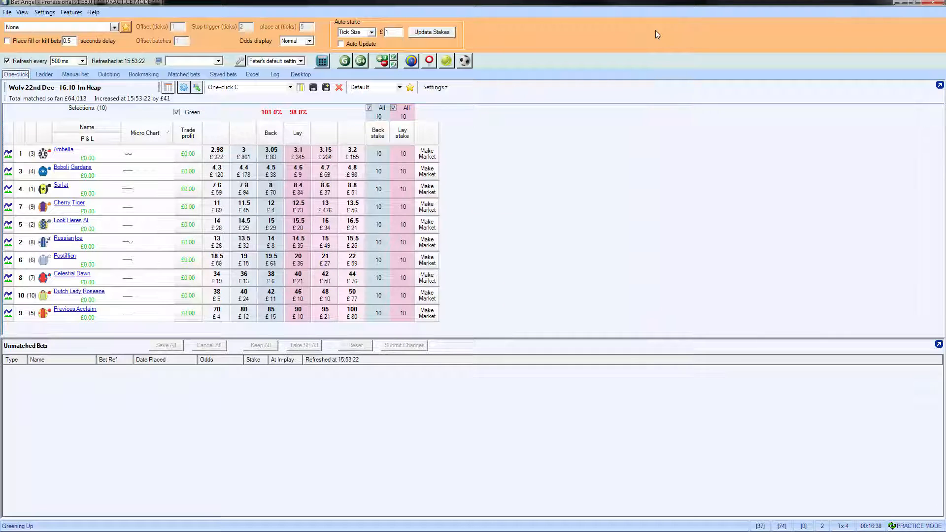